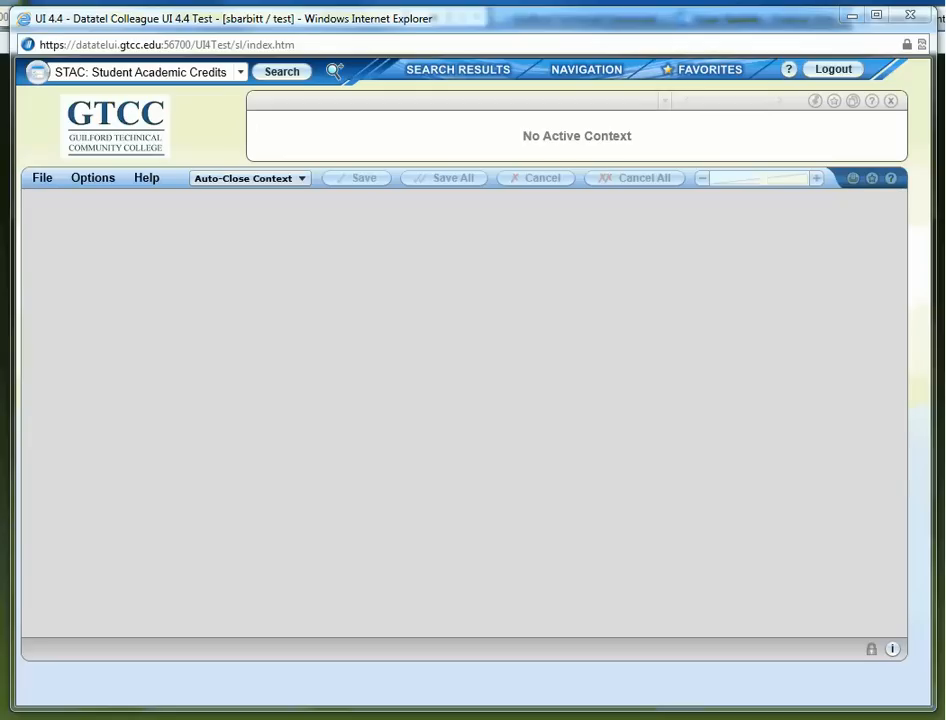
pyautogui.click(282, 71)
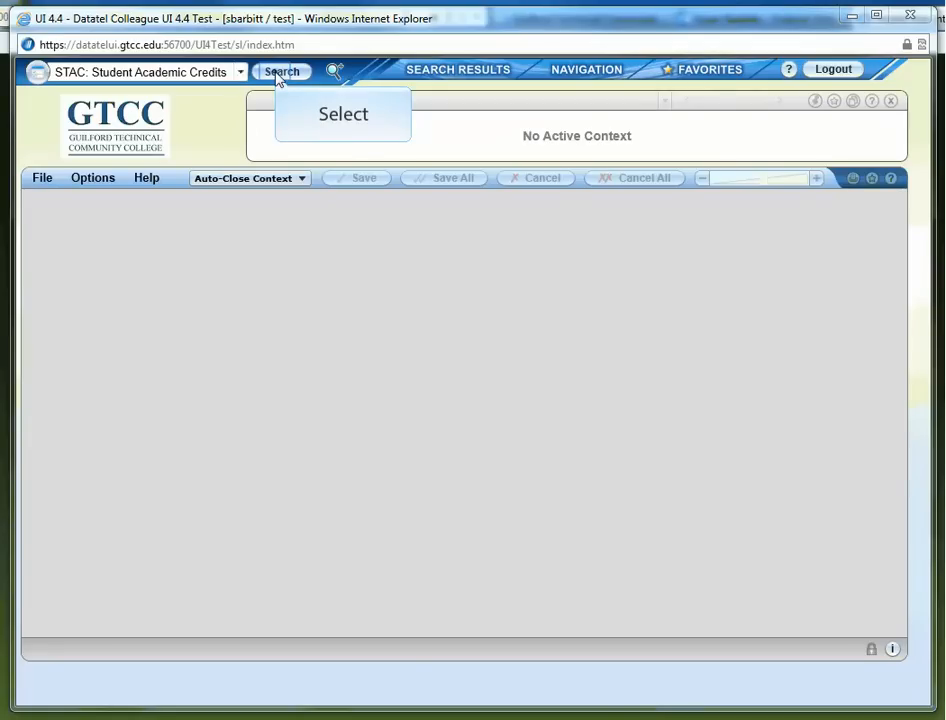
pyautogui.click(343, 113)
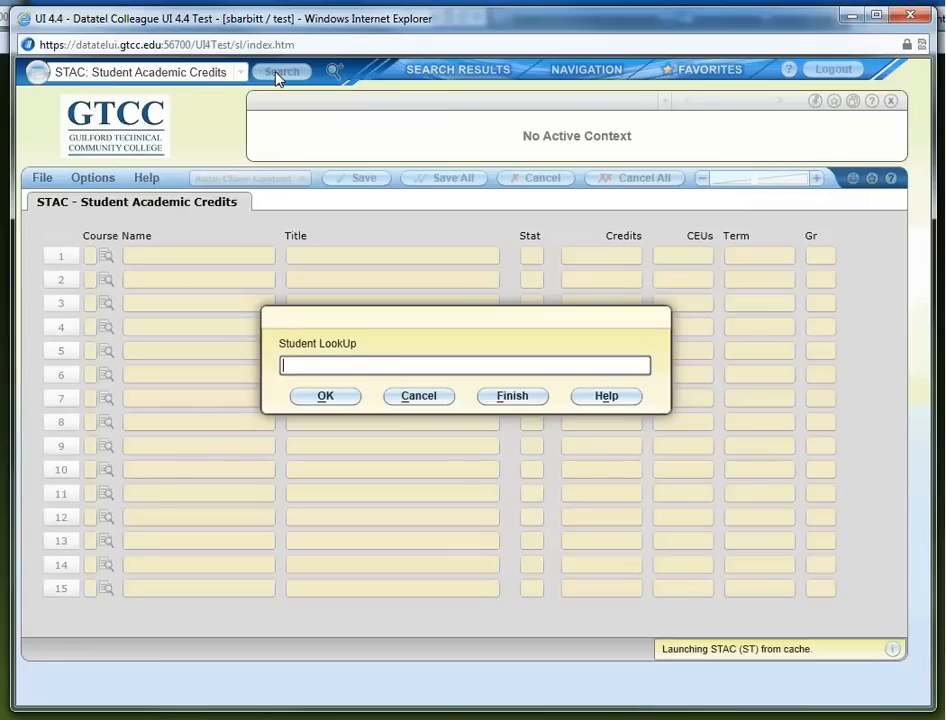
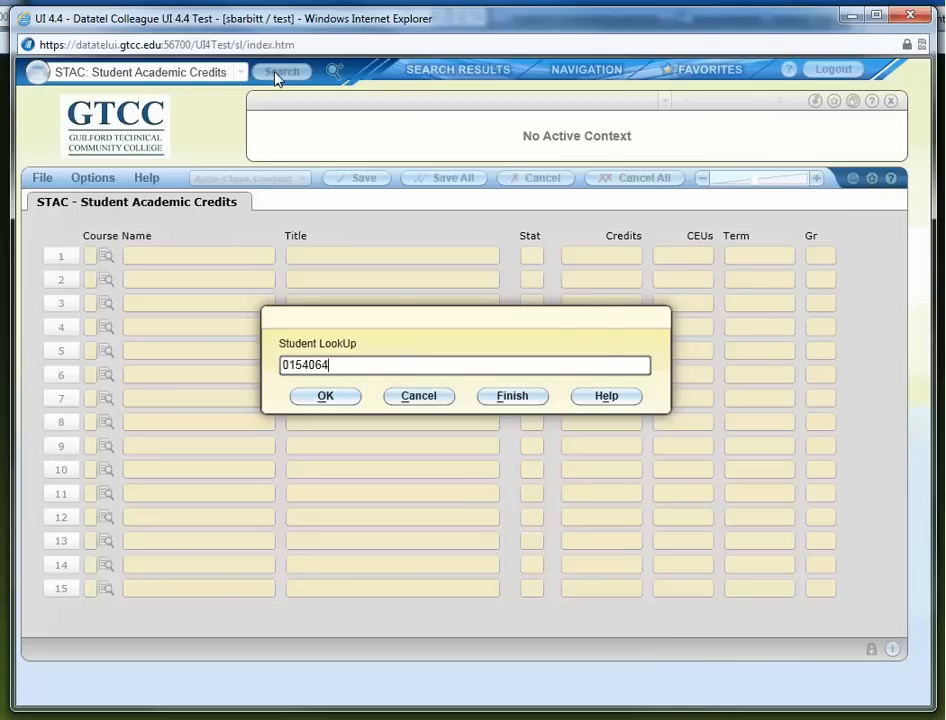
# Load the student's credits, page through courses to records 61–75, then cancel the record.
pyautogui.click(324, 395)
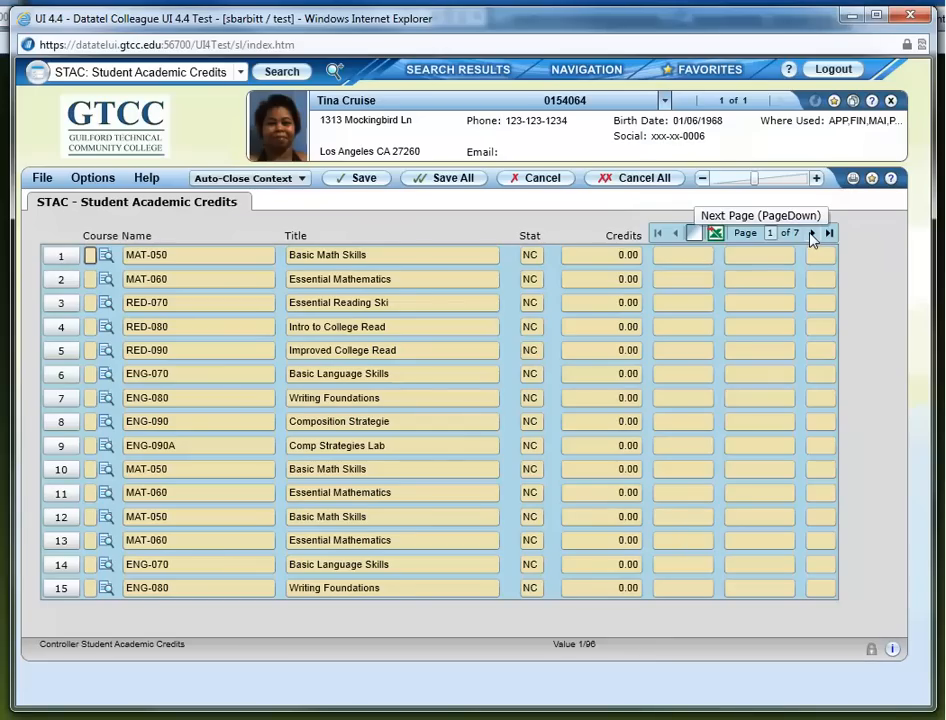
pyautogui.click(813, 233)
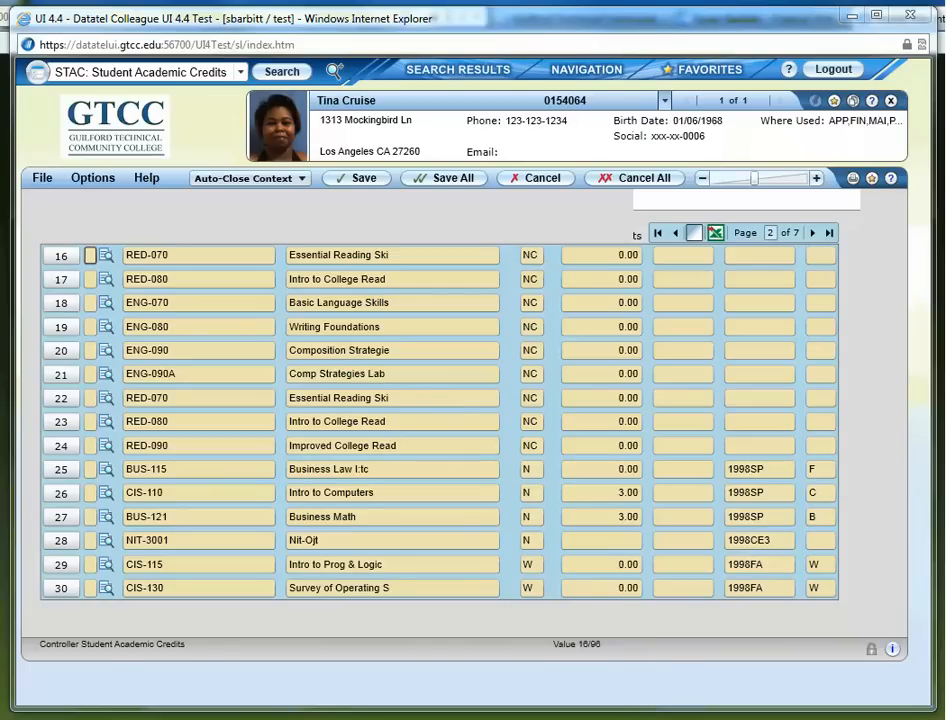
pyautogui.click(146, 469)
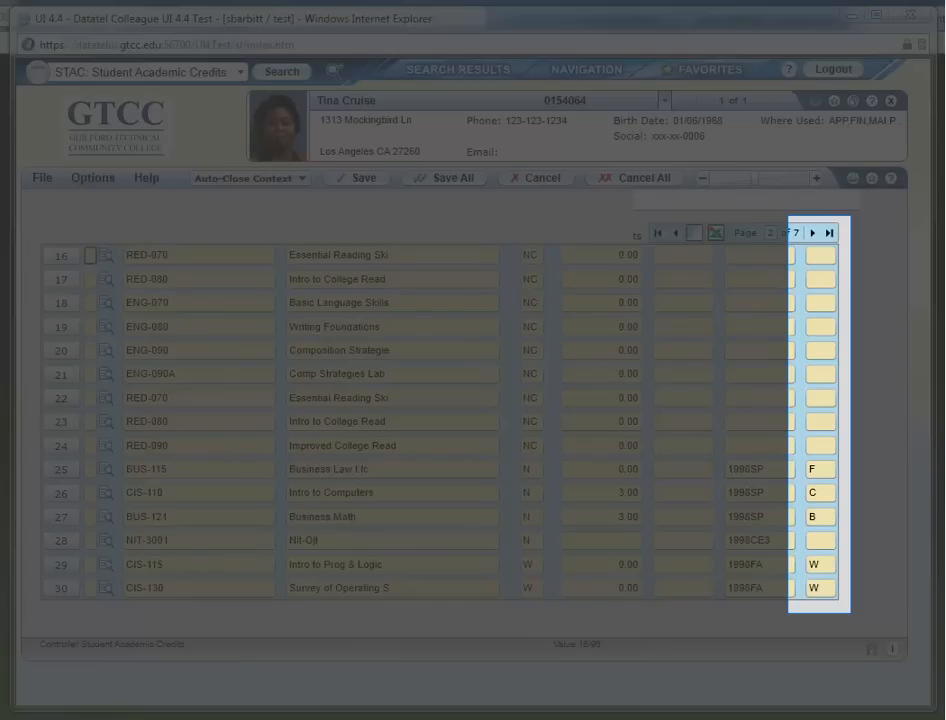
pyautogui.click(813, 232)
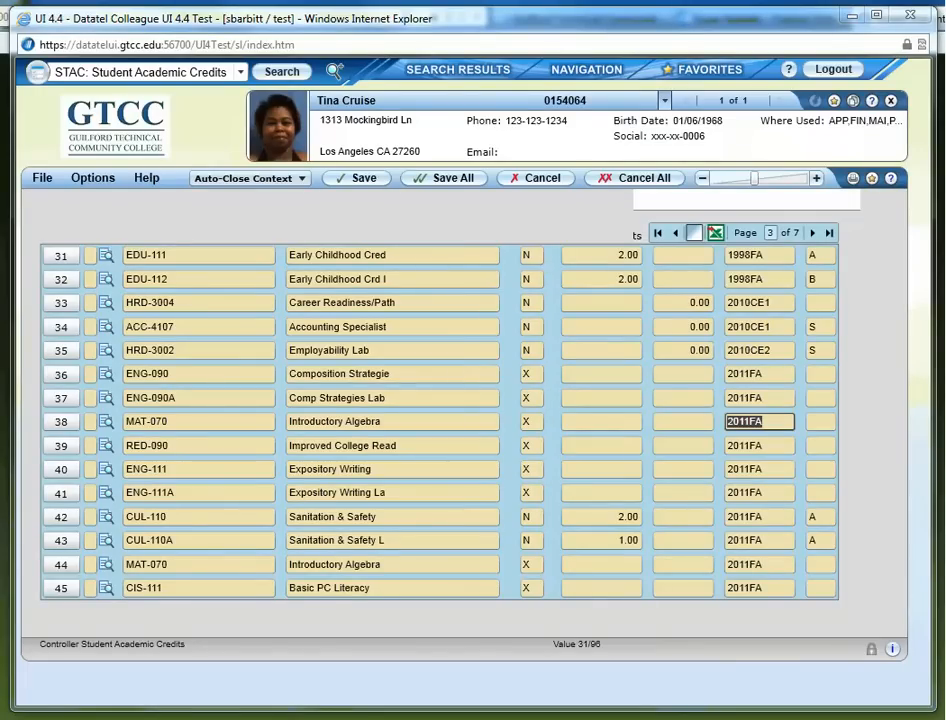
pyautogui.click(813, 232)
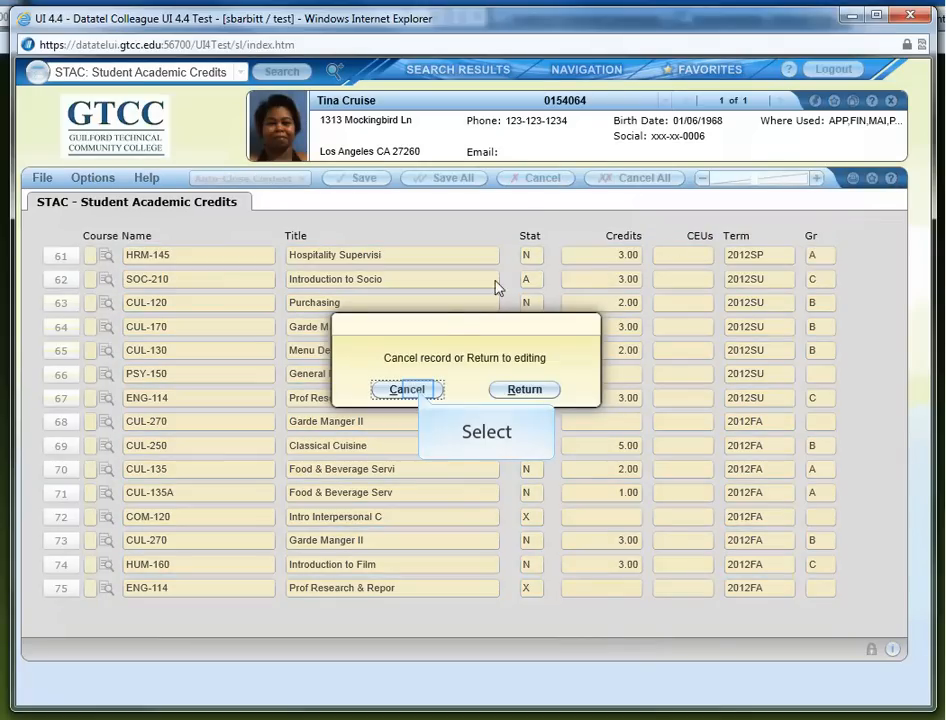
# Discard the credits record and finish the lookup without choosing another student.
pyautogui.click(407, 389)
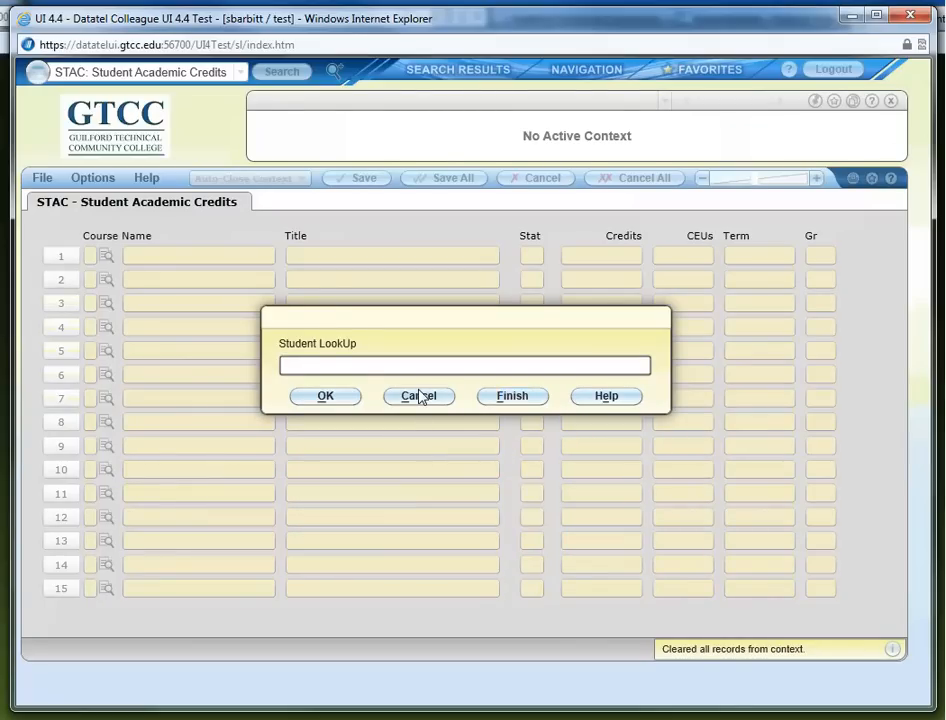
pyautogui.moveTo(511, 396)
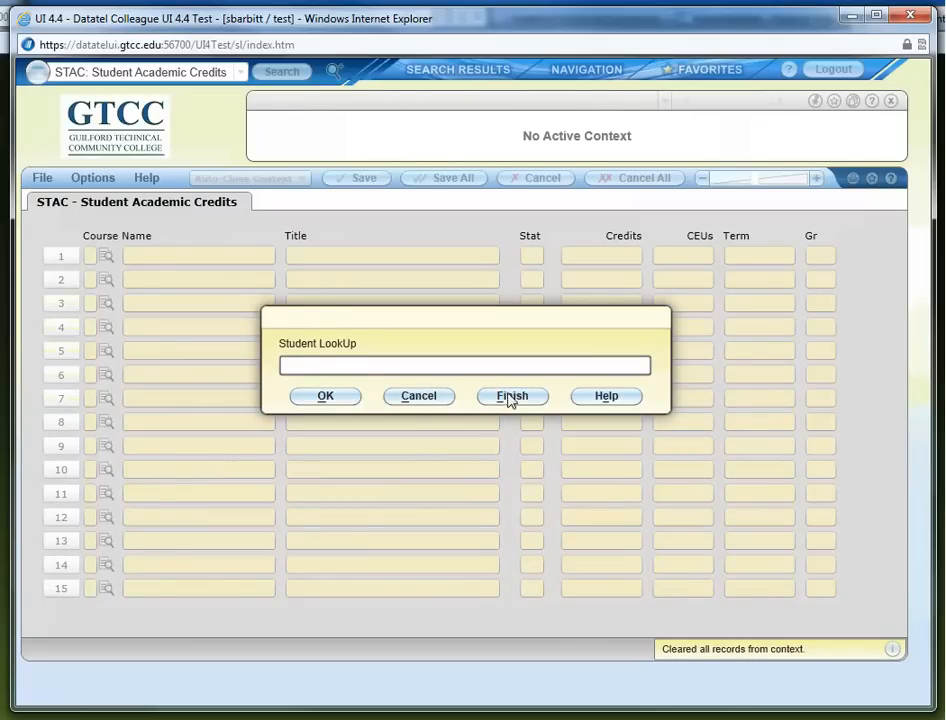
pyautogui.click(511, 396)
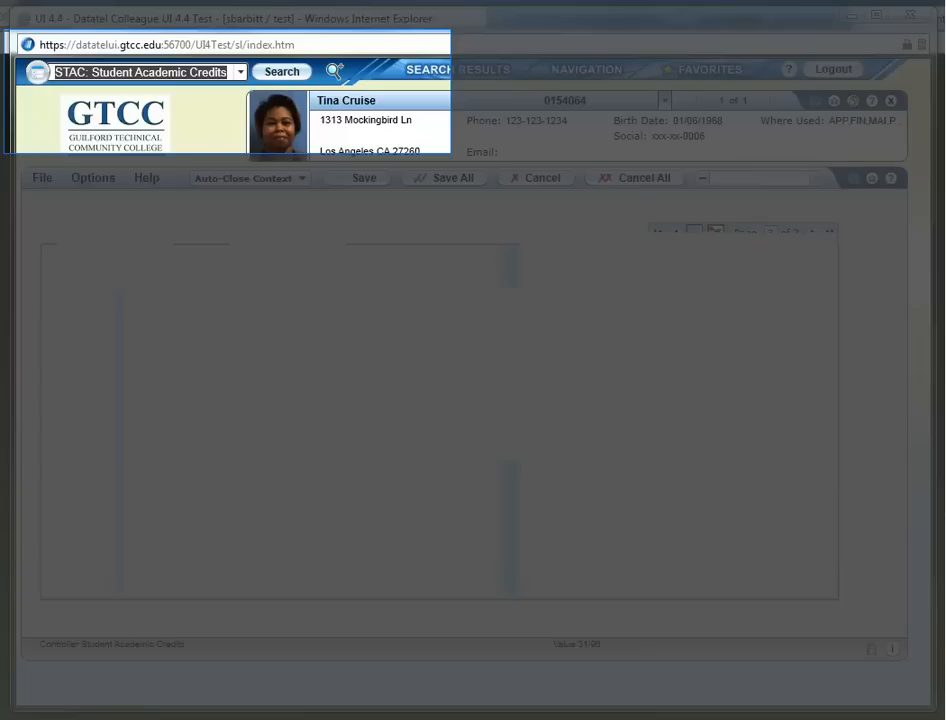
# Go to TSUM Test Summary and reuse the current student with @ in Person LookUp.
pyautogui.write('tsum')
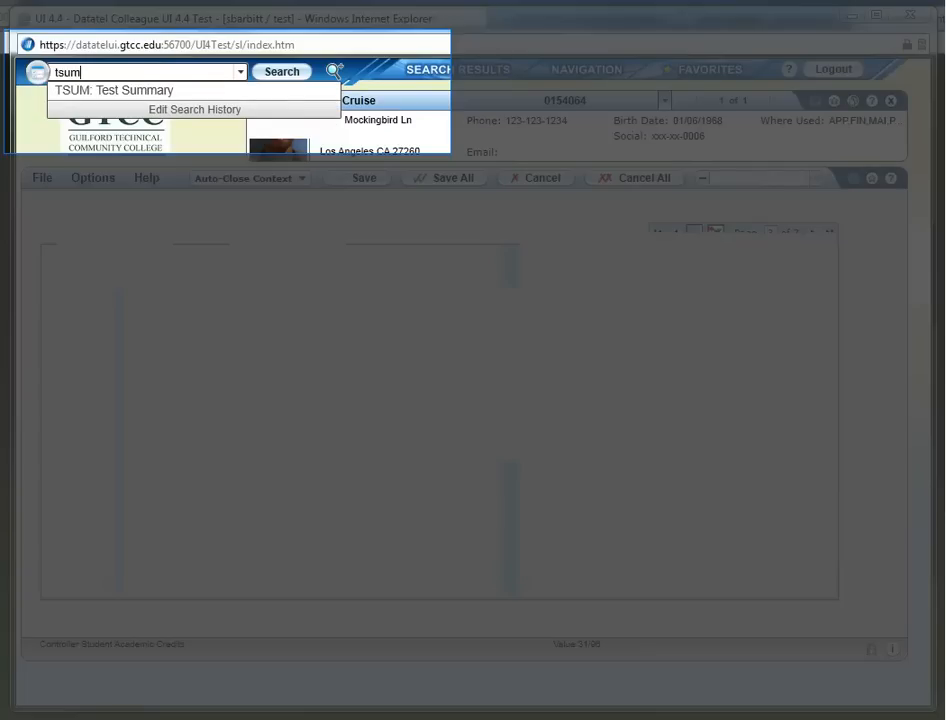
pyautogui.click(111, 90)
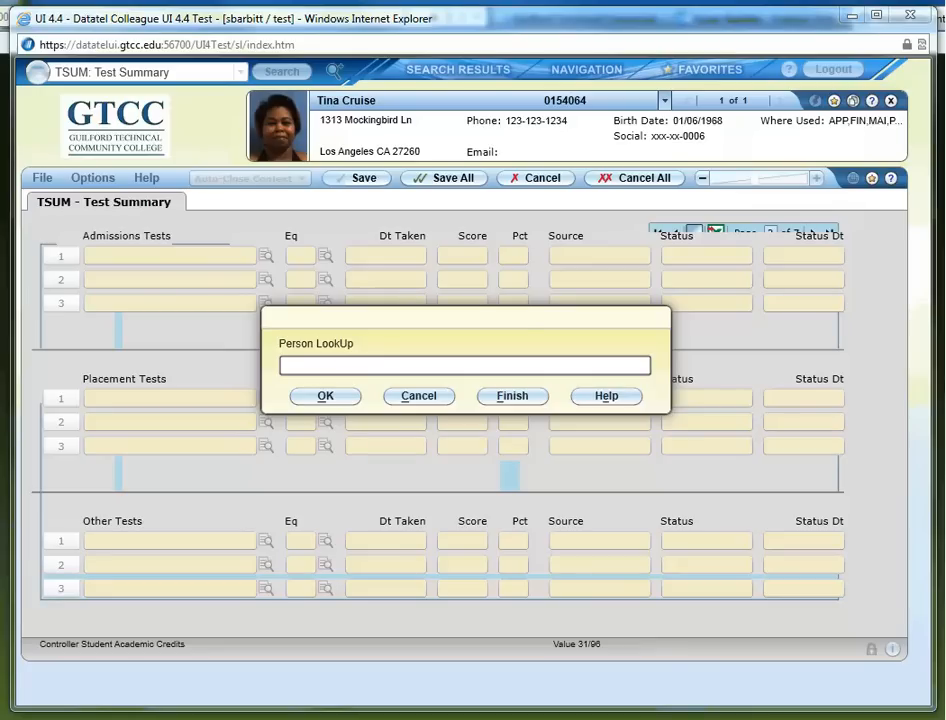
pyautogui.write('@')
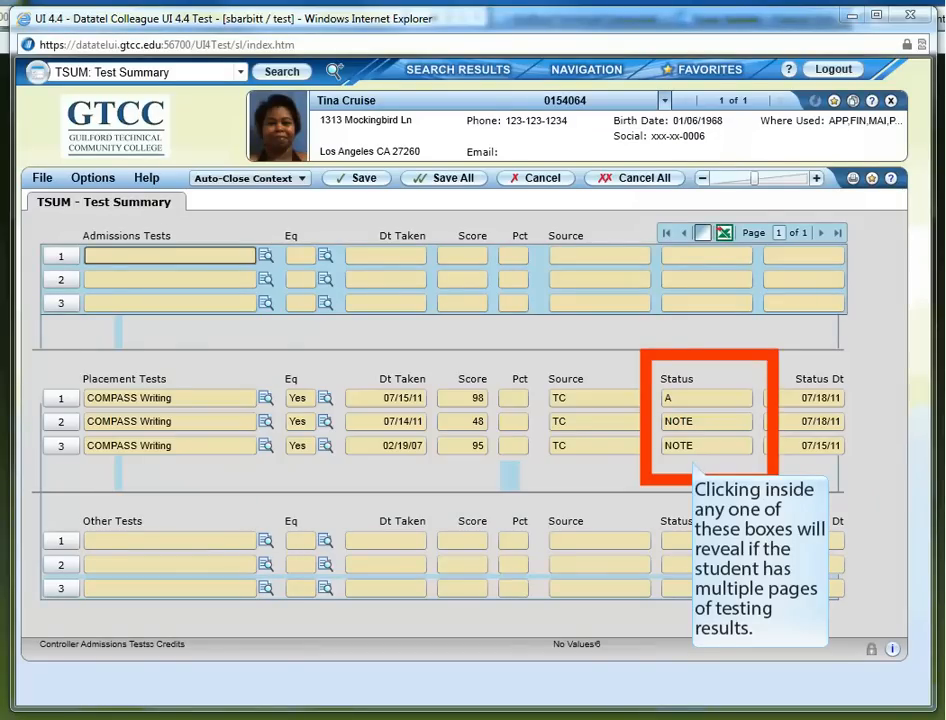
# Page the Placement Tests block to page 3, showing COMPASS Reading, Pre-Algebra and Algebra scores.
pyautogui.click(705, 397)
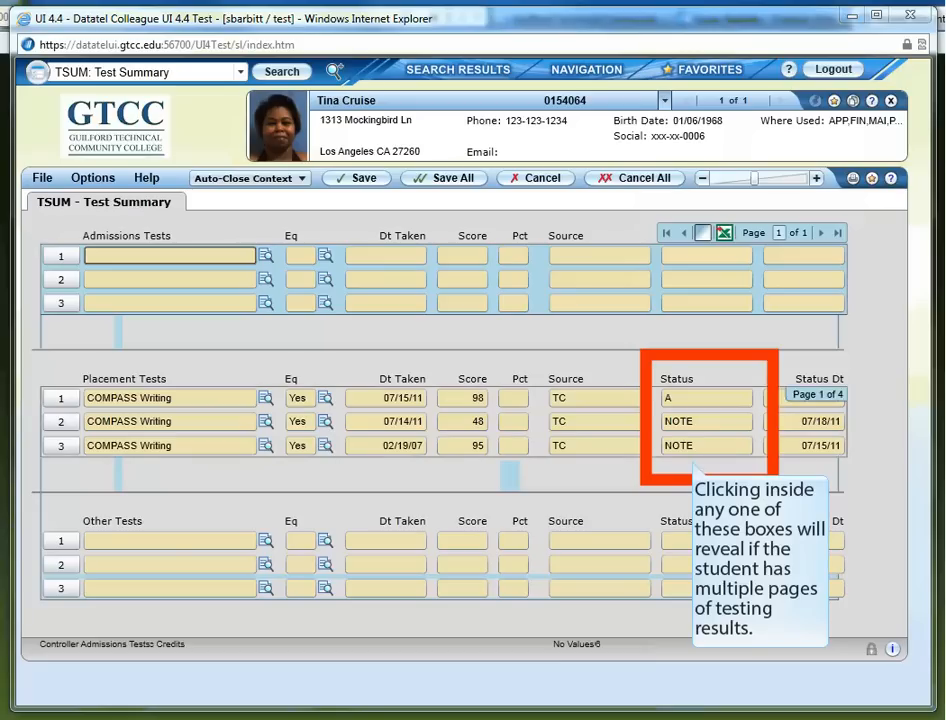
pyautogui.click(705, 397)
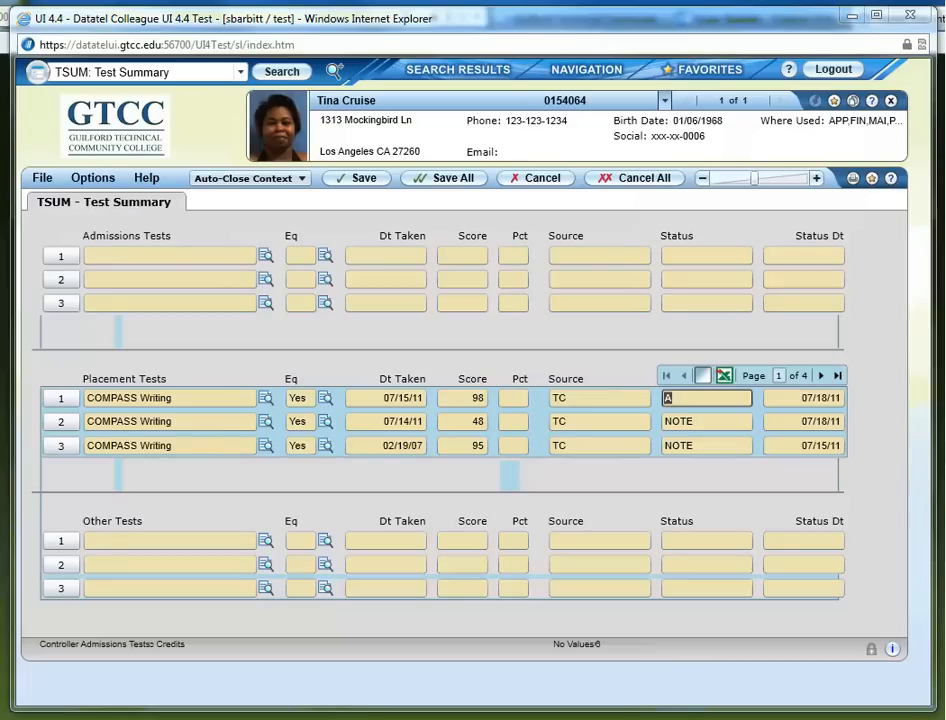
pyautogui.click(820, 375)
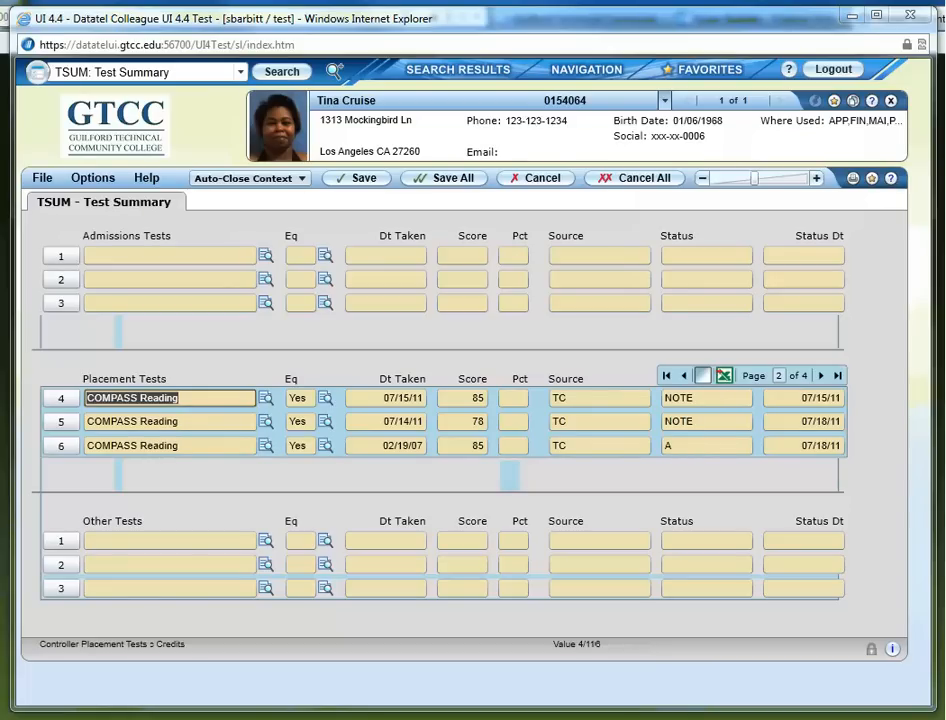
pyautogui.click(820, 375)
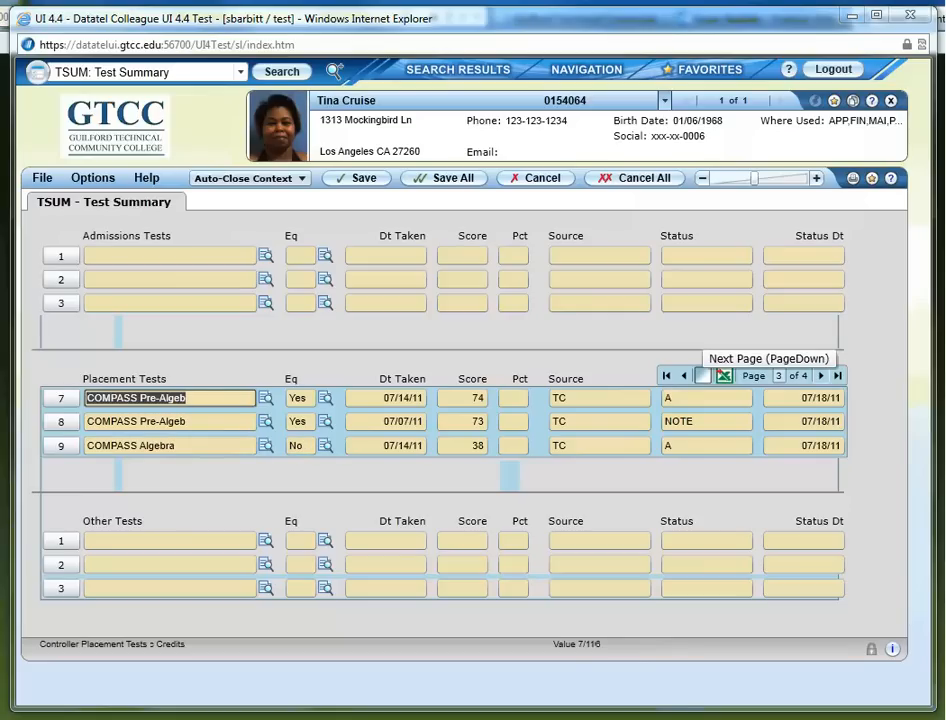
pyautogui.click(821, 375)
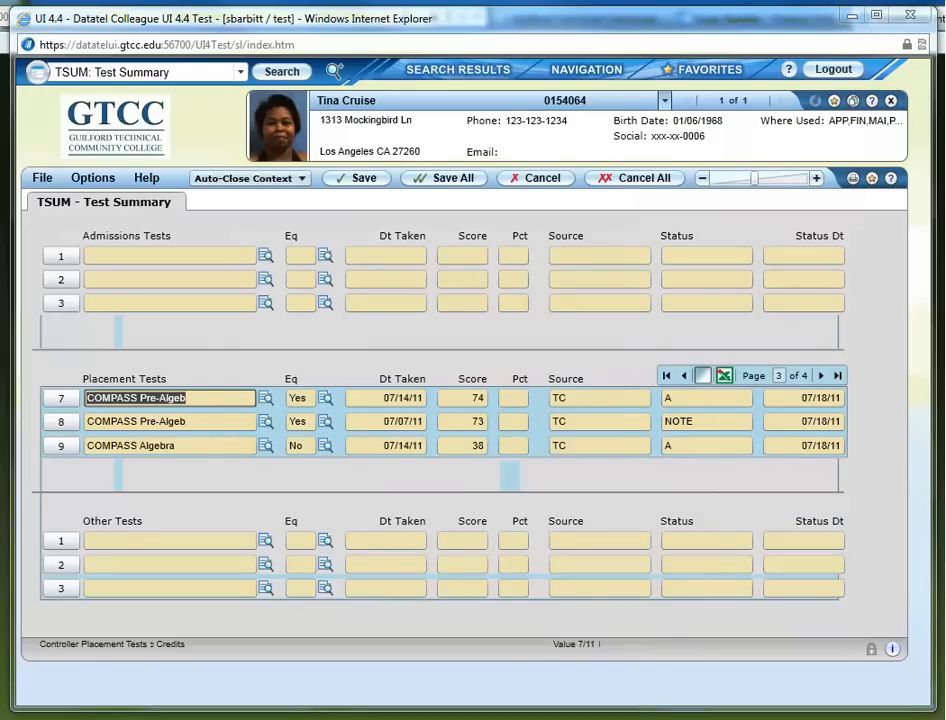
# Cancel the Test Summary record without saving any changes.
pyautogui.click(536, 177)
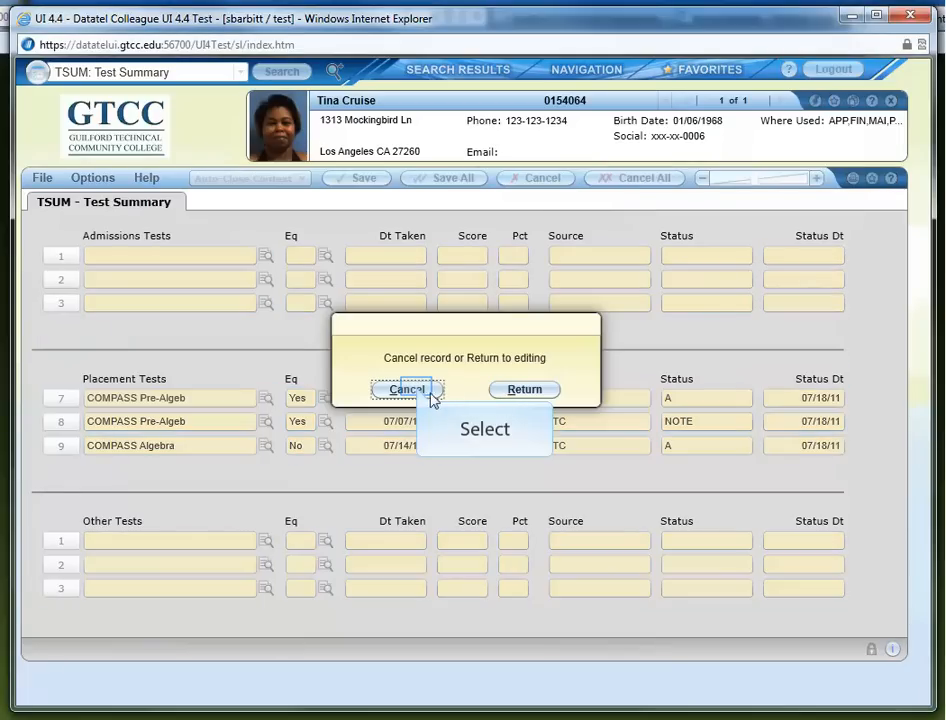
pyautogui.click(407, 389)
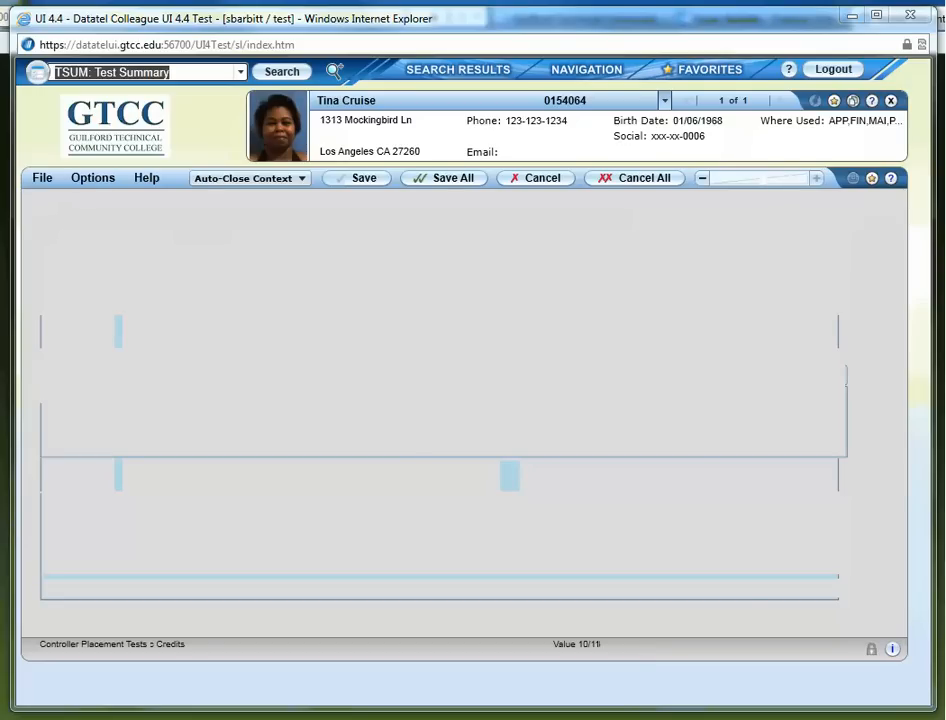
# Load SACP for the same student (@), showing program A25240, then start cancelling the record.
pyautogui.write('sacp')
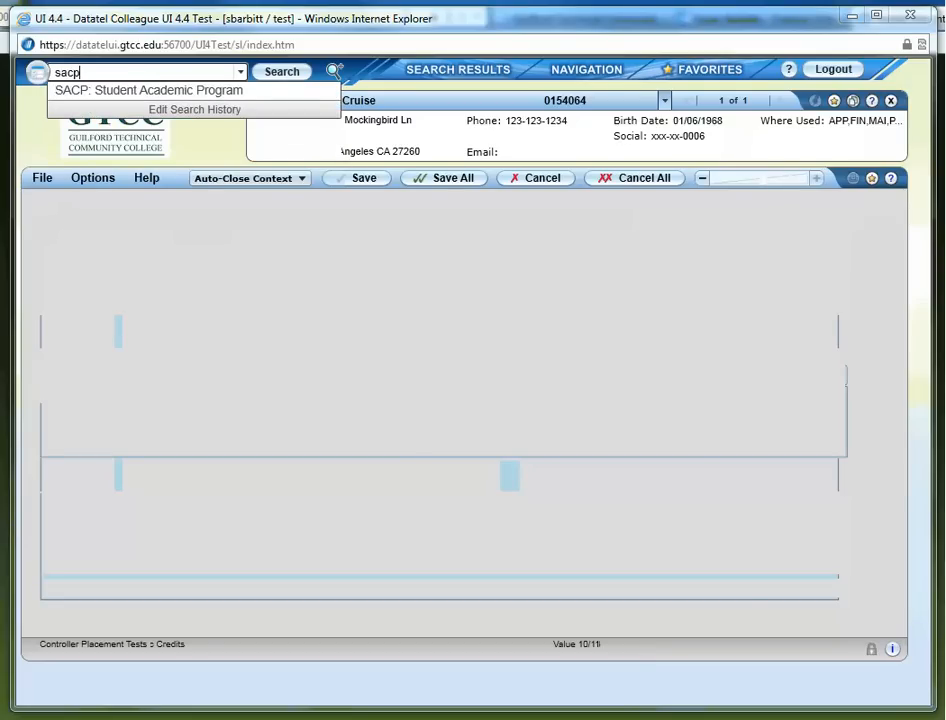
pyautogui.click(147, 90)
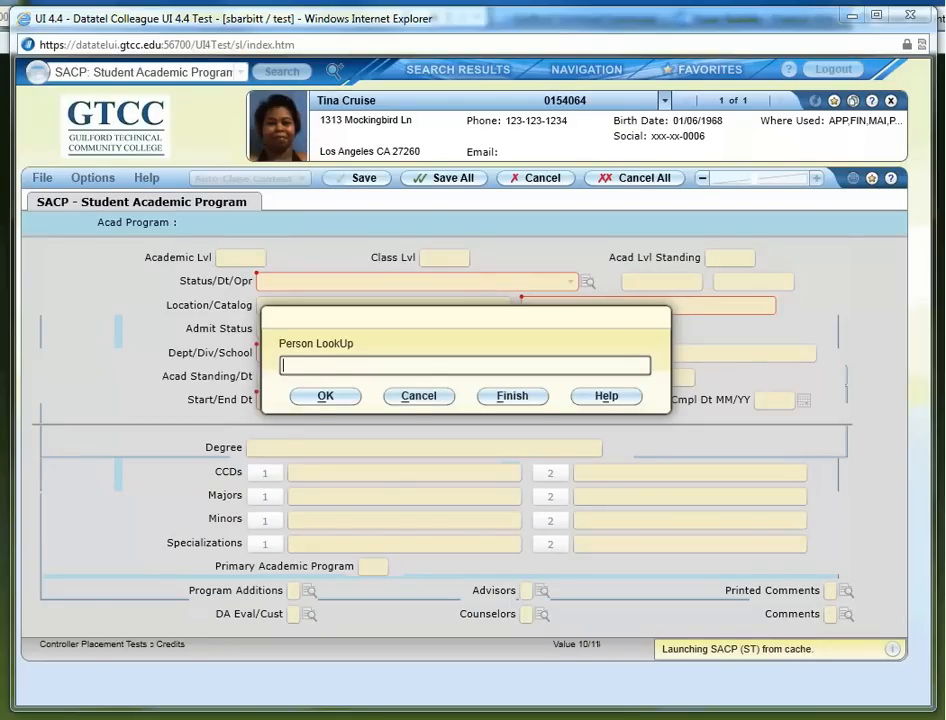
pyautogui.write('@')
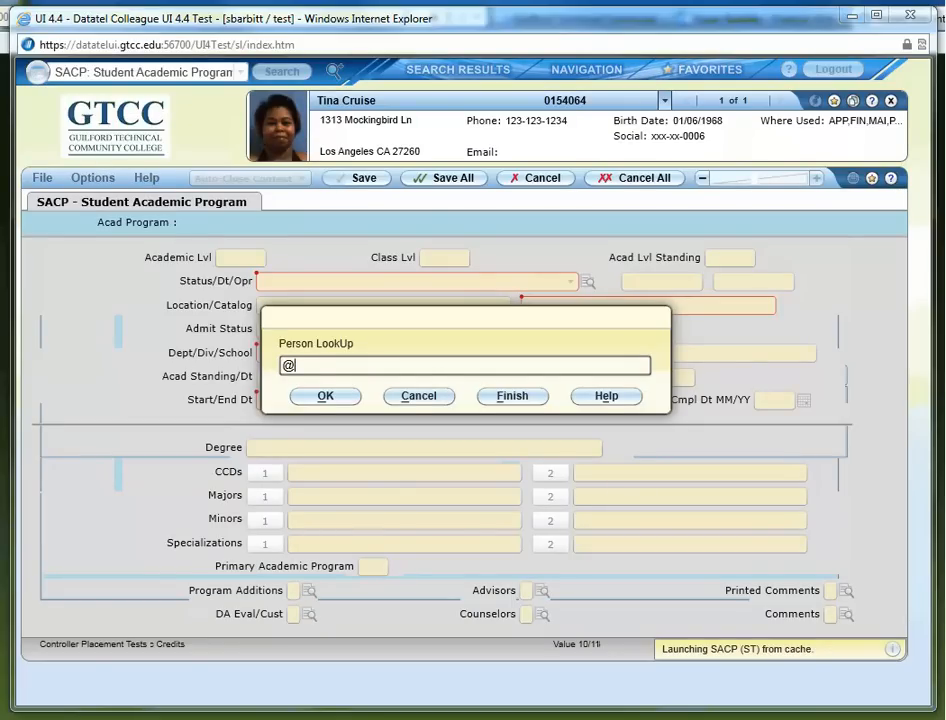
pyautogui.click(325, 396)
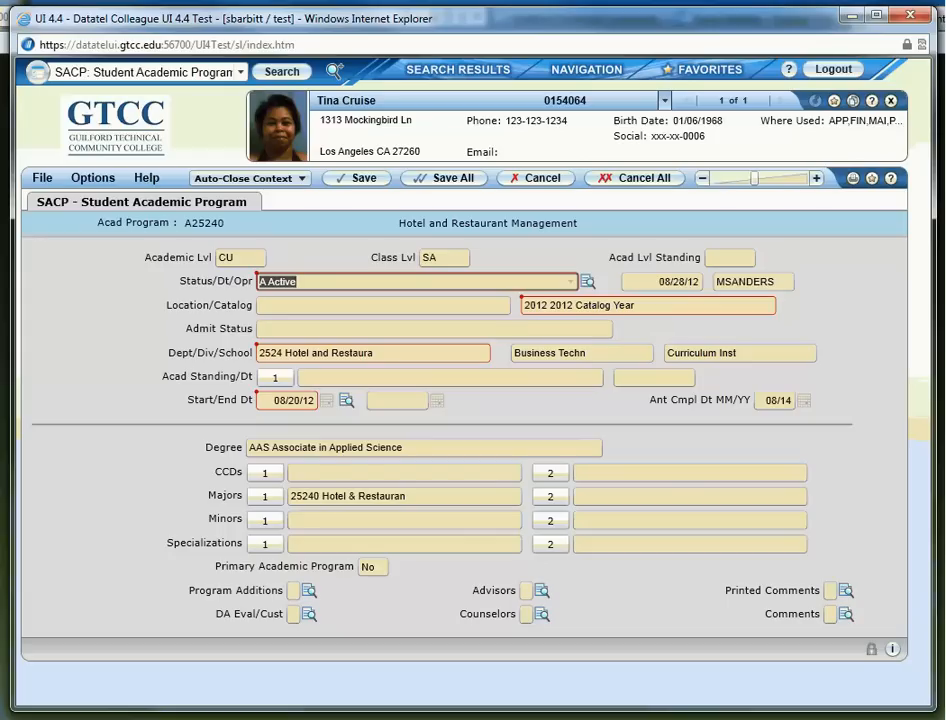
pyautogui.click(535, 178)
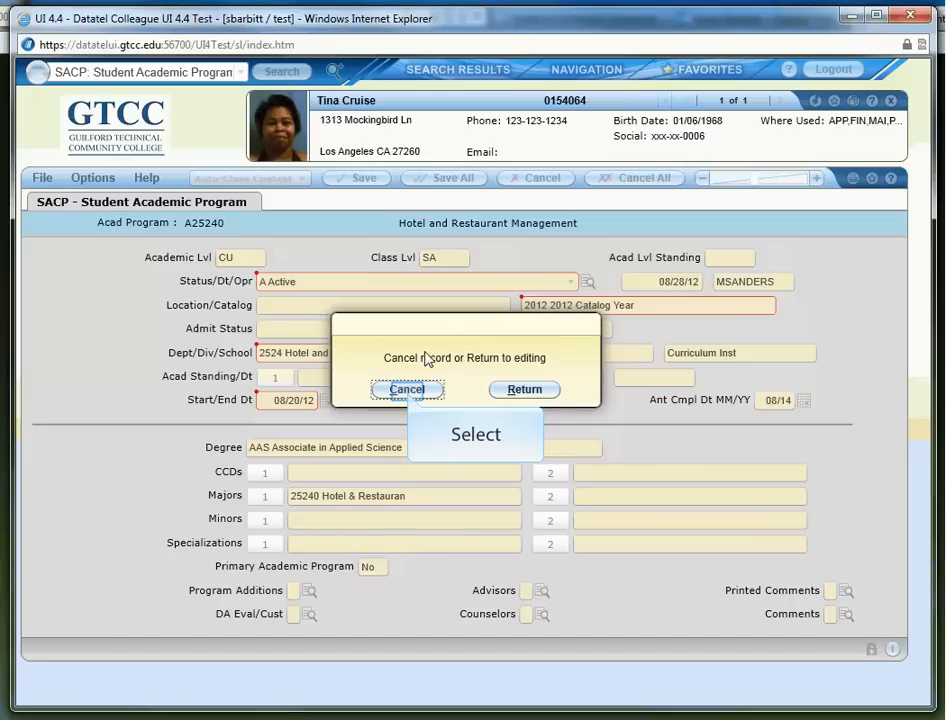
# Confirm cancelling the academic program record, clearing the student from context.
pyautogui.click(407, 389)
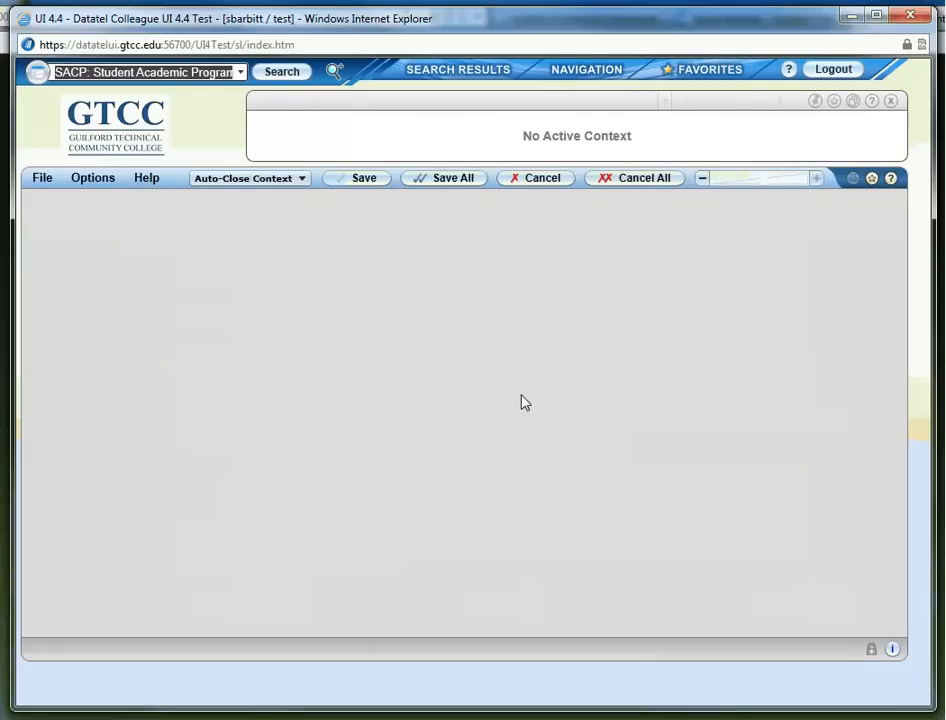
# Run EVAL on program A25240 with Include Code I In-Progress and save the settings.
pyautogui.write('e')
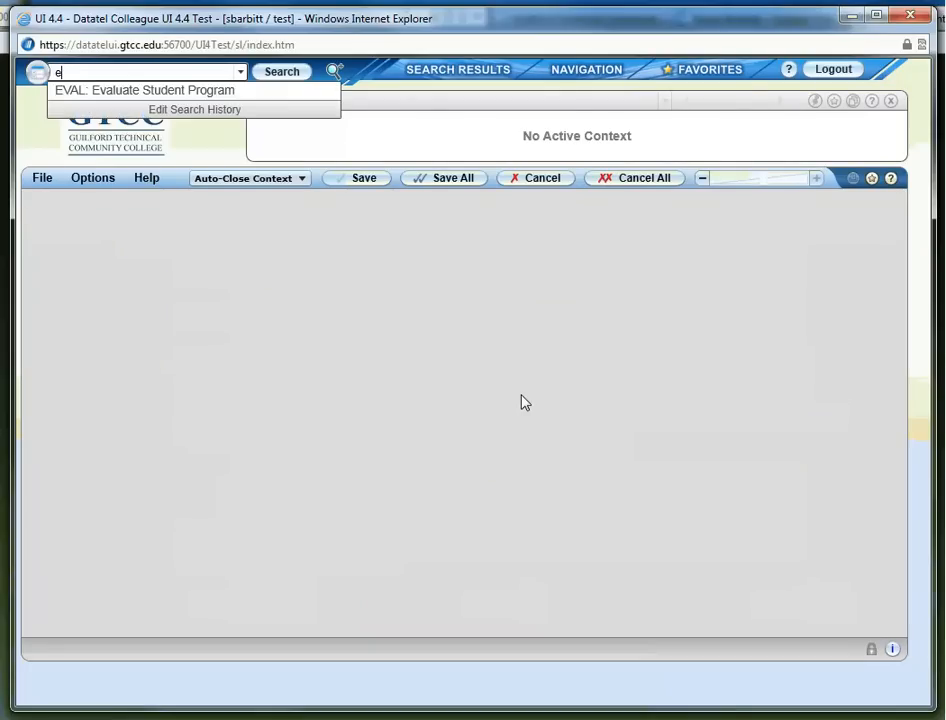
pyautogui.write('valuate Student Program')
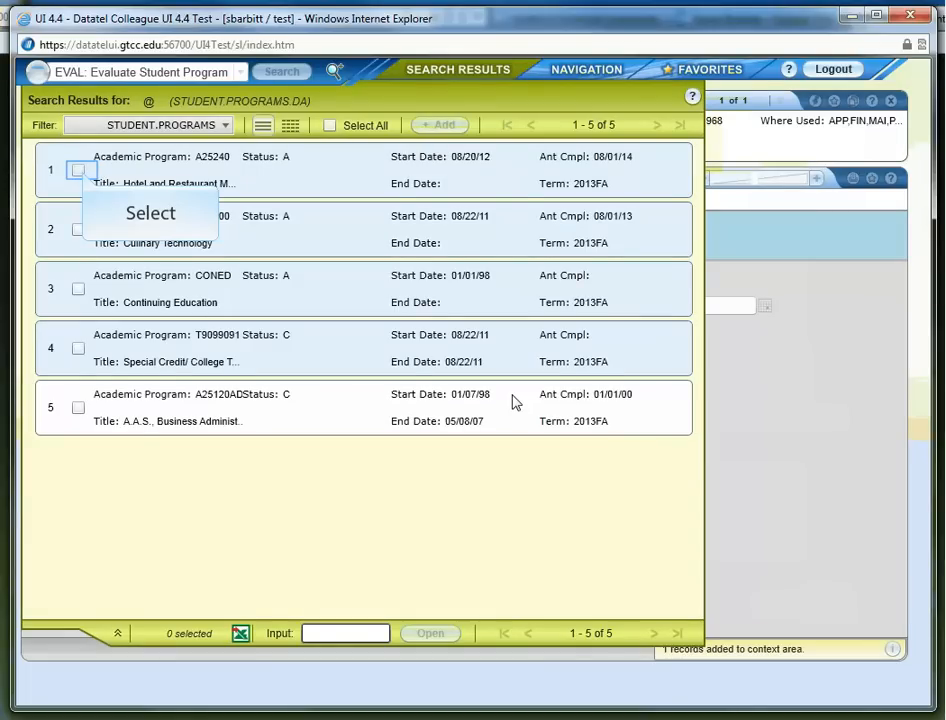
pyautogui.moveTo(133, 303)
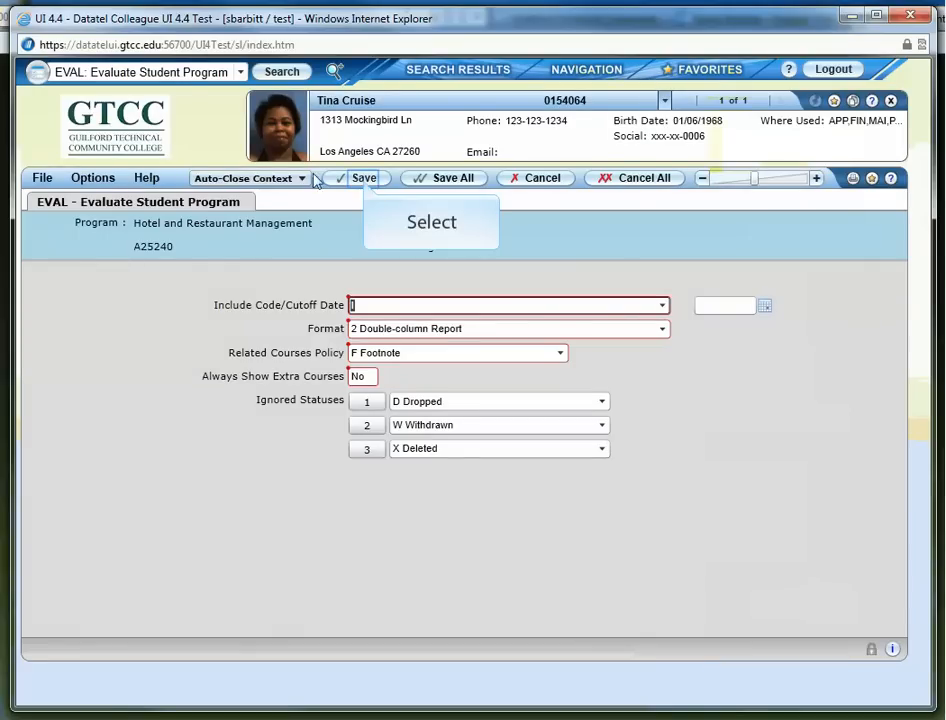
pyautogui.click(363, 178)
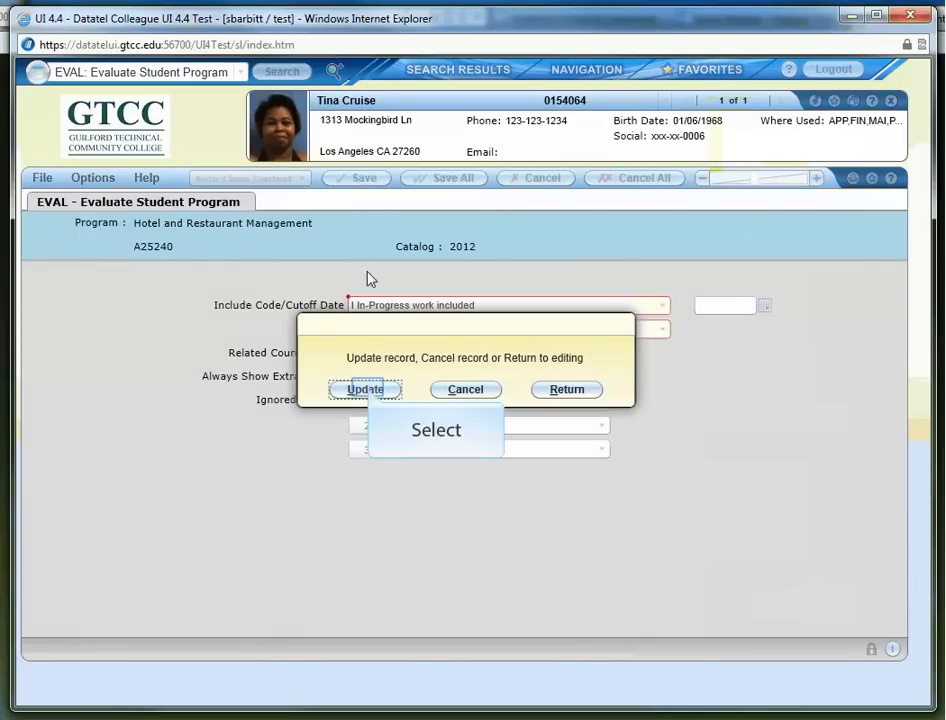